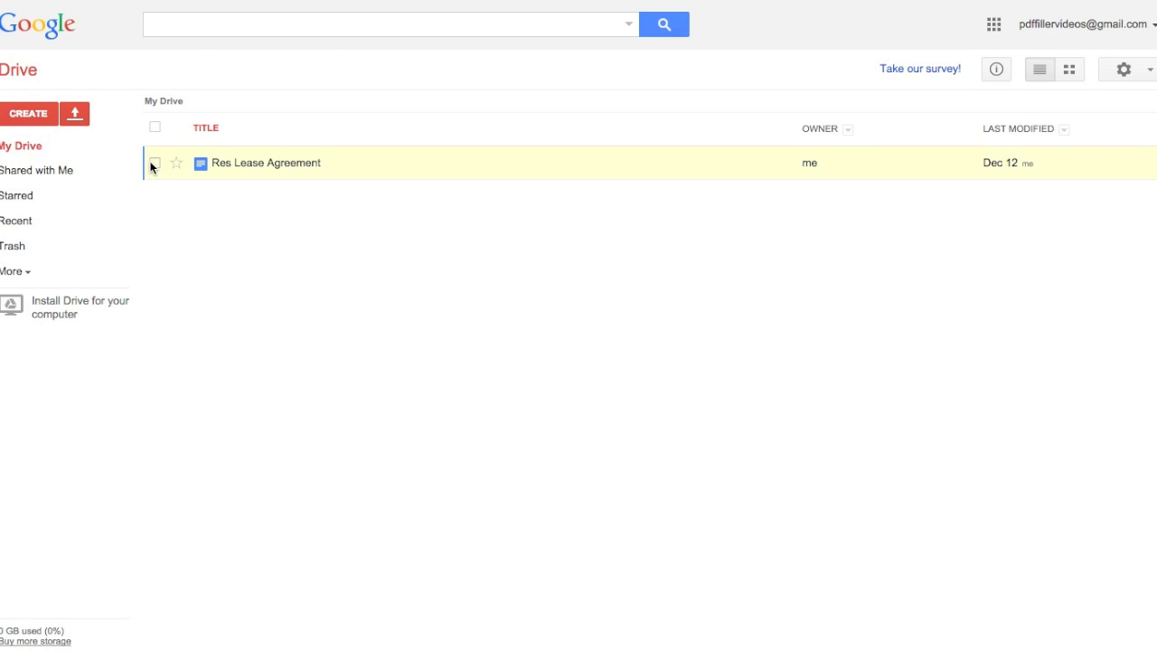
Step: Select the Res Lease Agreement and show its Open with app choices
{"action": "left_click", "coordinate": [154, 163]}
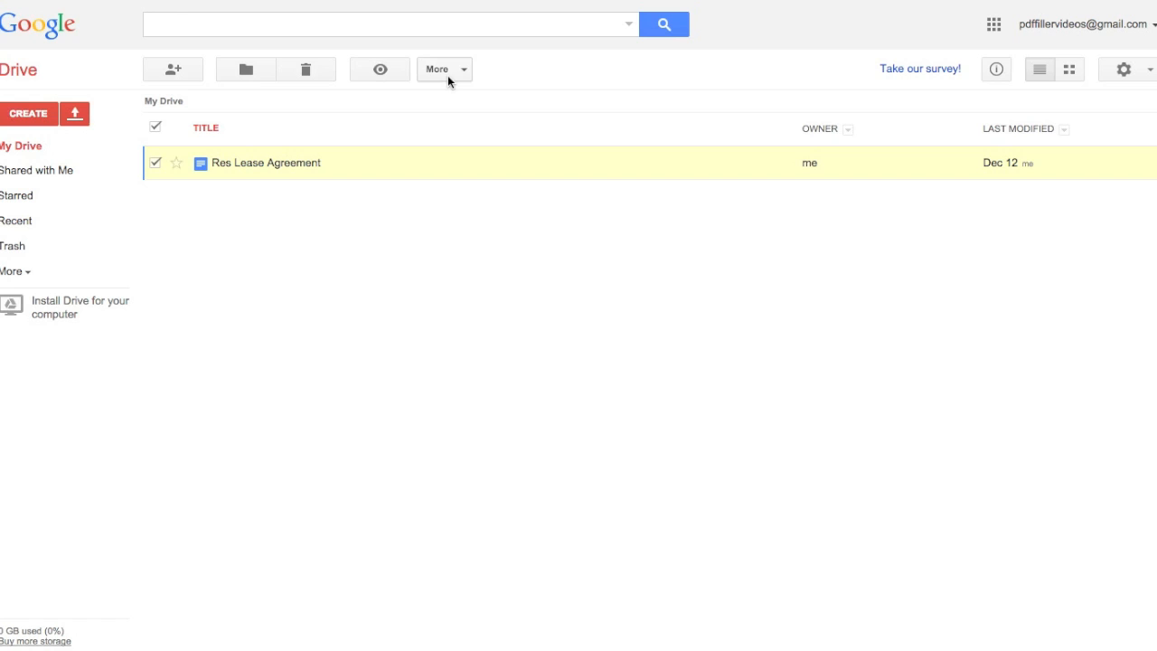
{"action": "left_click", "coordinate": [444, 69]}
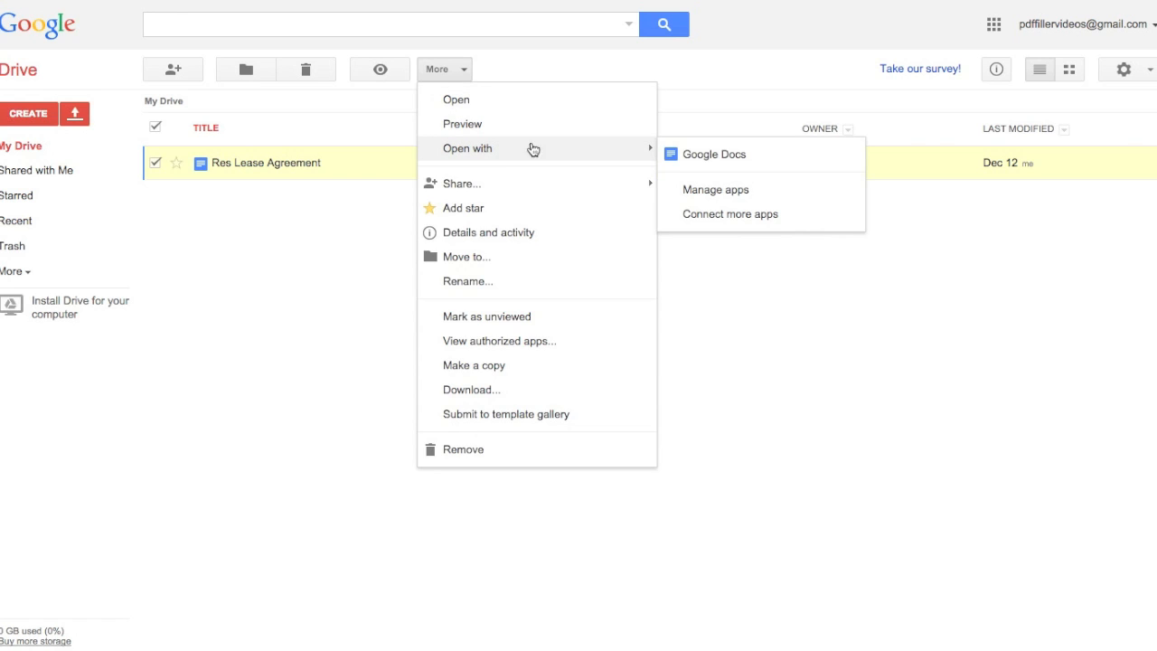
Step: Search the Drive app store for 'pdffiller' and connect PDFfiller to Drive
{"action": "left_click", "coordinate": [731, 214]}
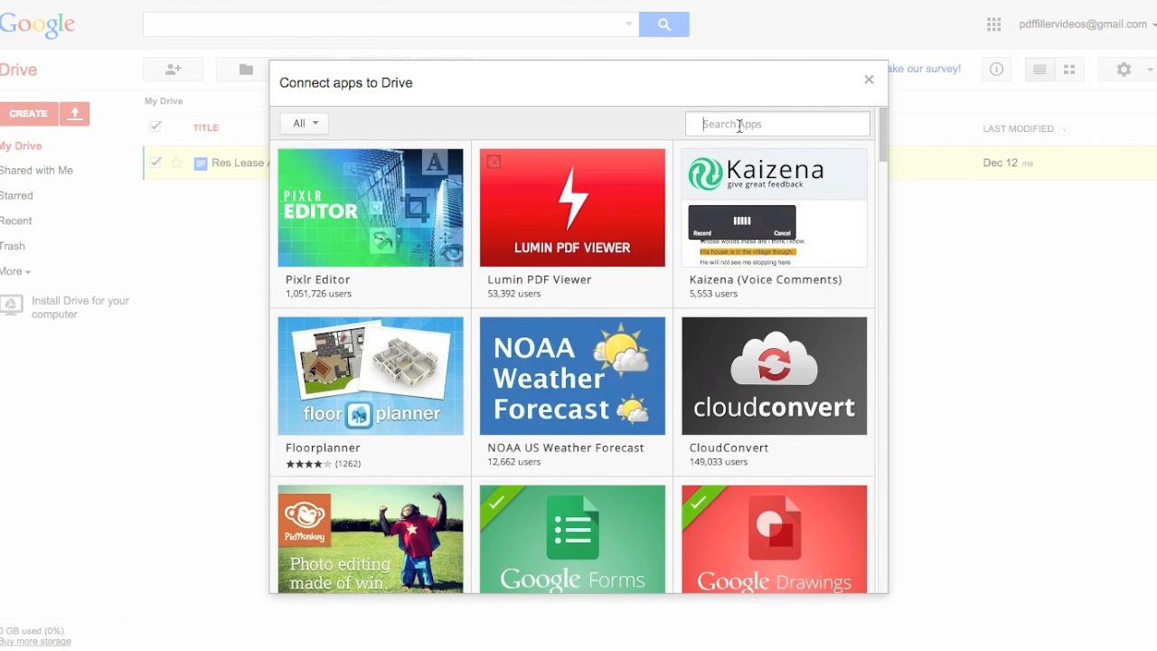
{"action": "type", "text": "pdffiller"}
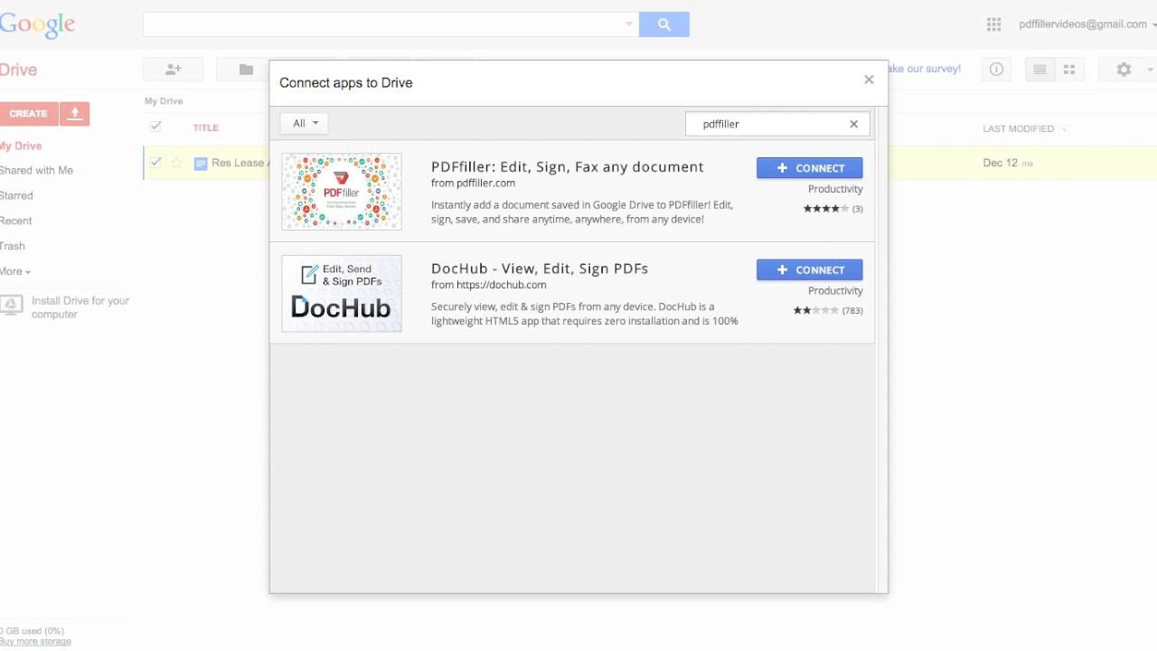
{"action": "left_click", "coordinate": [809, 168]}
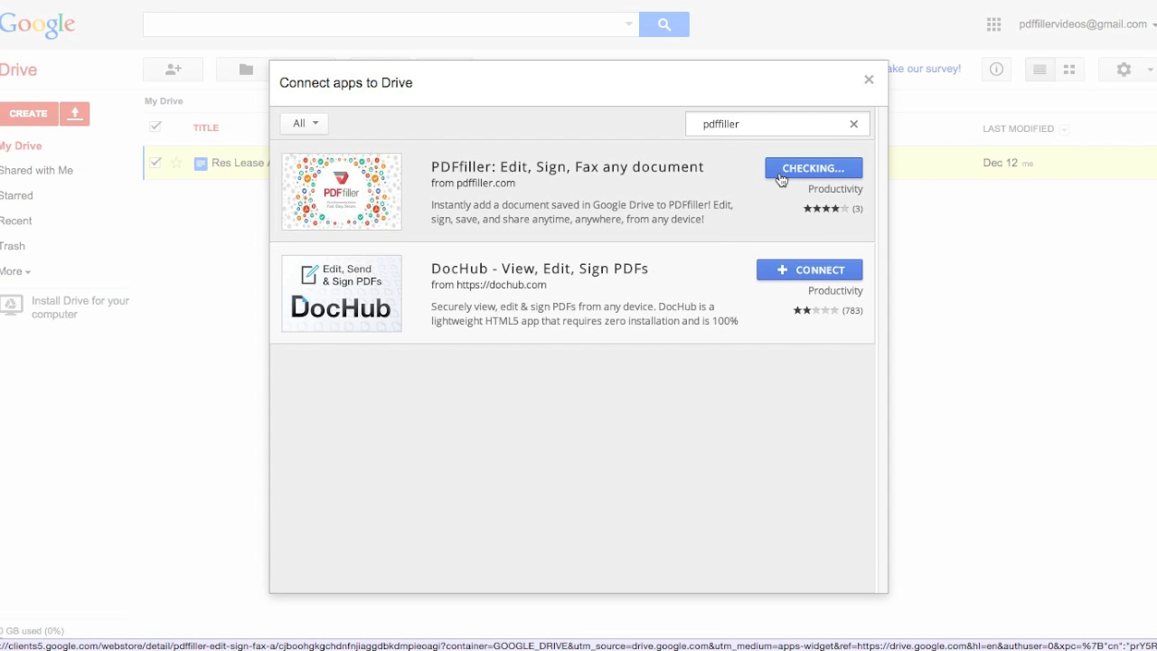
{"action": "left_click", "coordinate": [868, 79]}
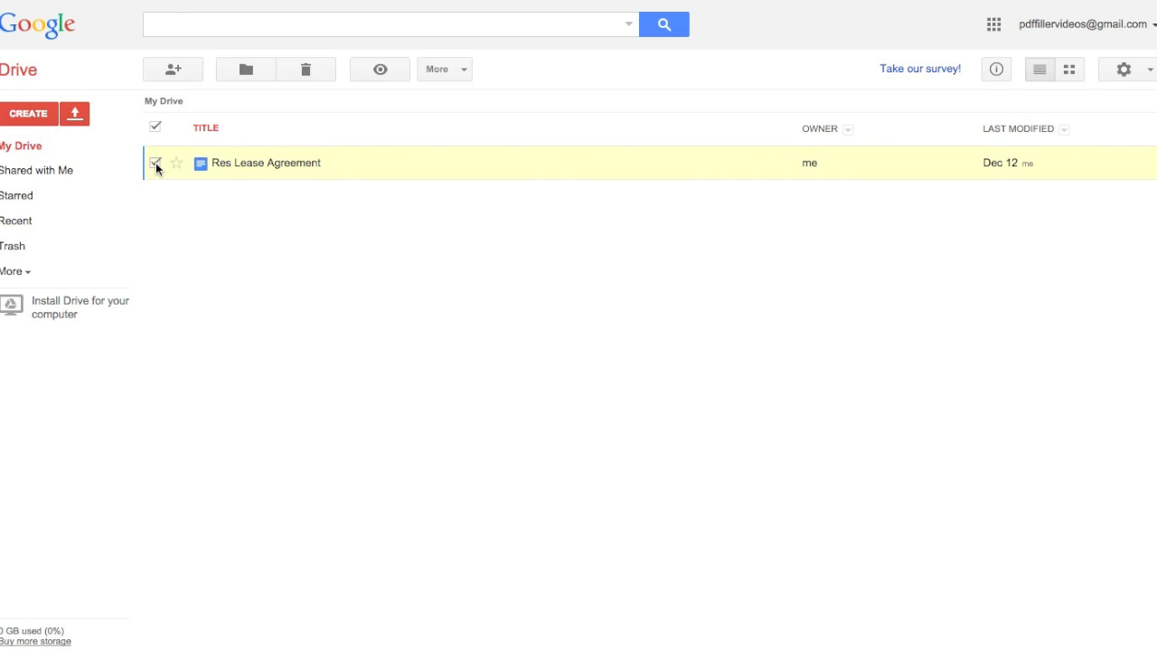
{"action": "mouse_move", "coordinate": [443, 69]}
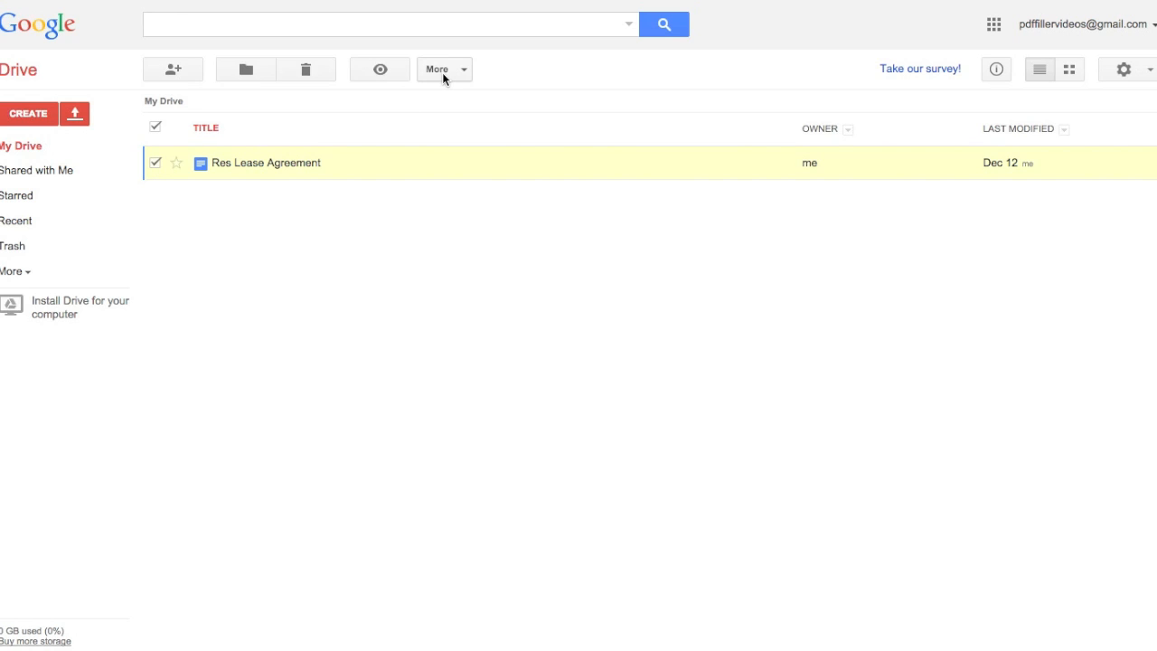
Step: Open the Res Lease Agreement with PDFfiller, granting it access to Drive files
{"action": "left_click", "coordinate": [444, 69]}
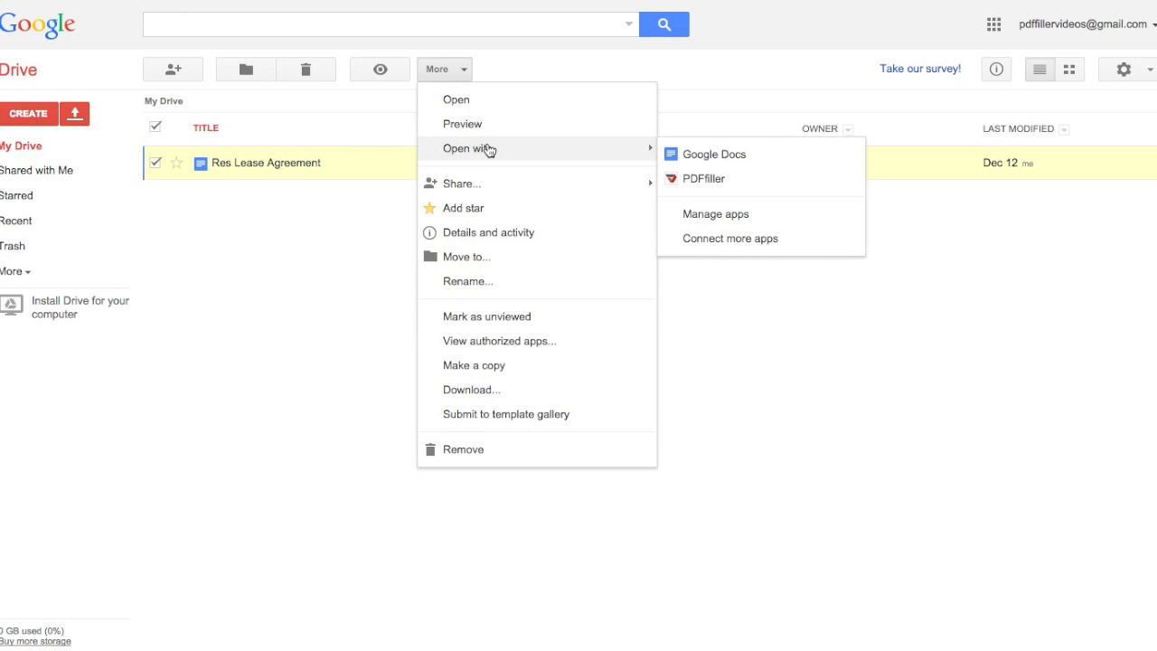
{"action": "left_click", "coordinate": [703, 178]}
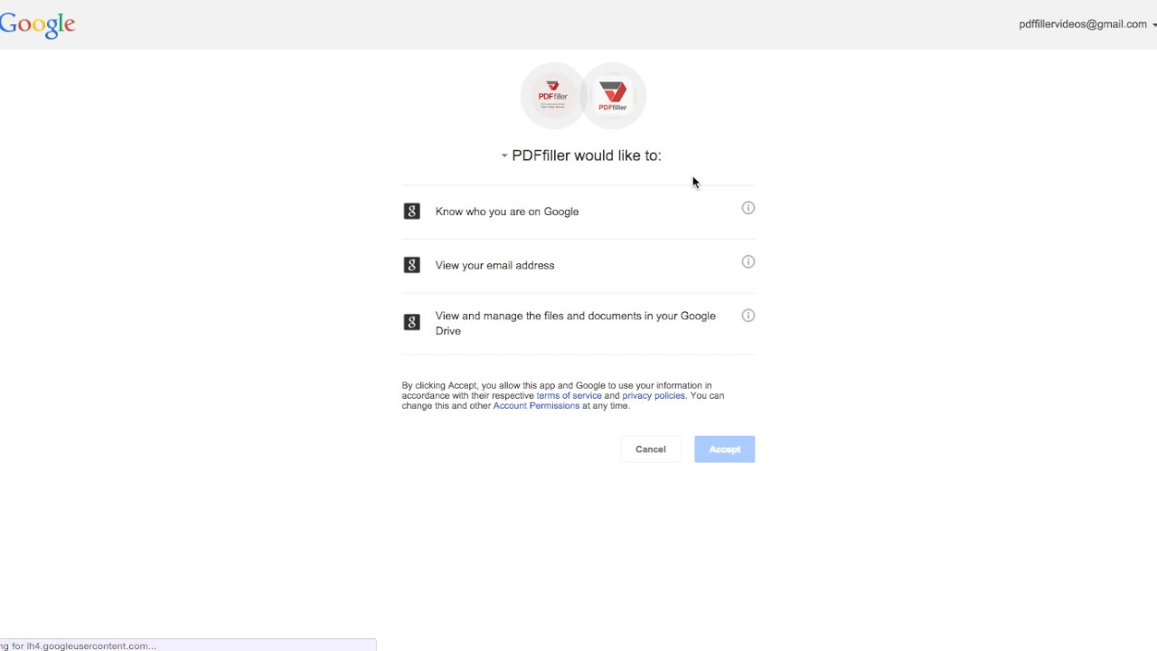
{"action": "left_click", "coordinate": [723, 448]}
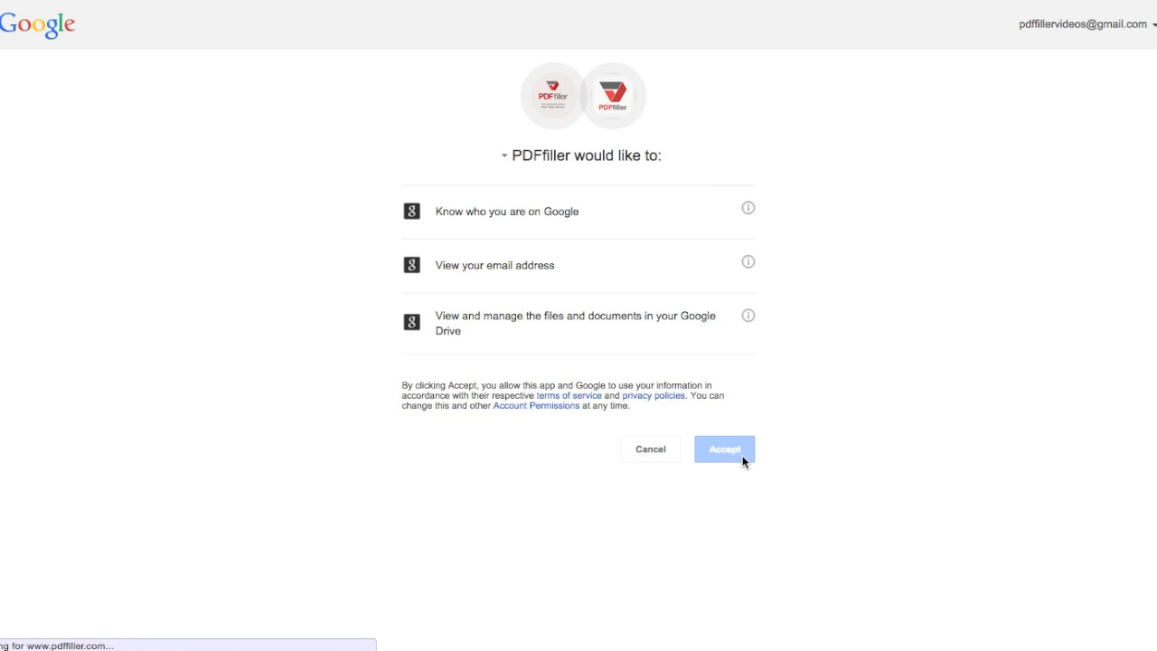
{"action": "left_click", "coordinate": [723, 449]}
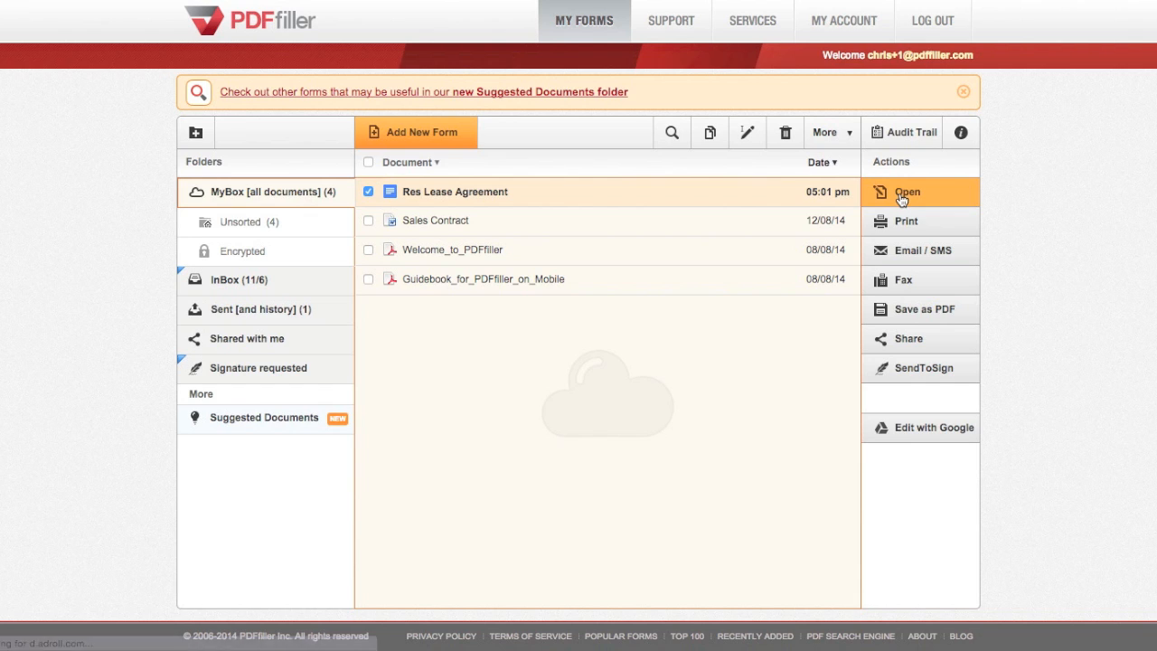
{"action": "left_click", "coordinate": [908, 191]}
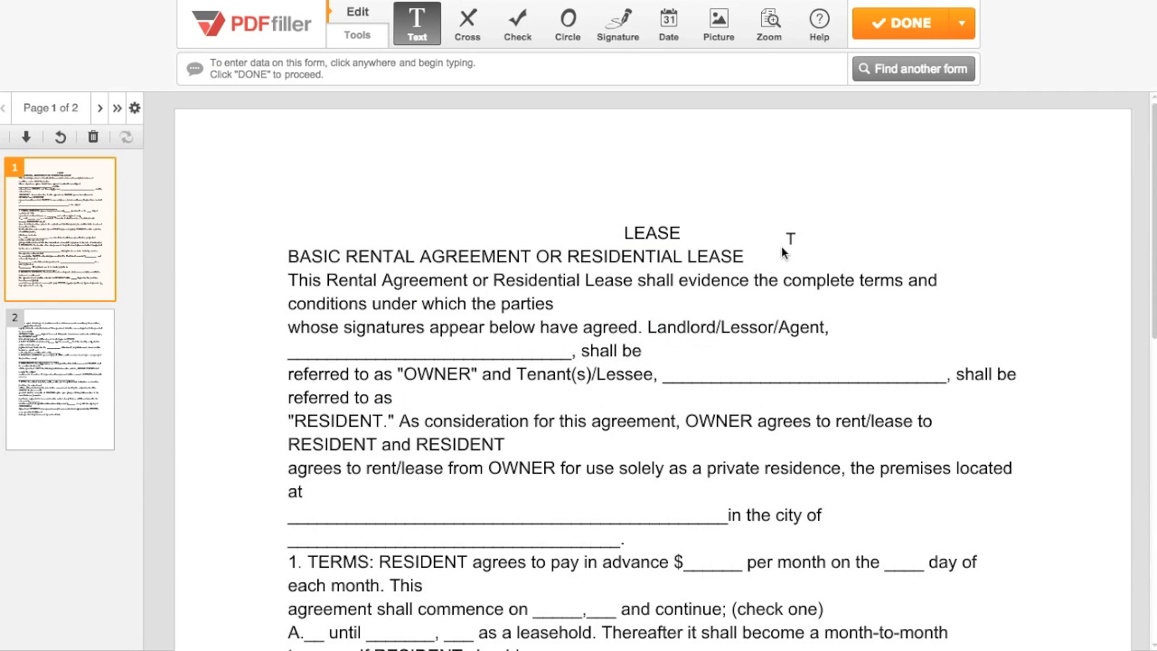